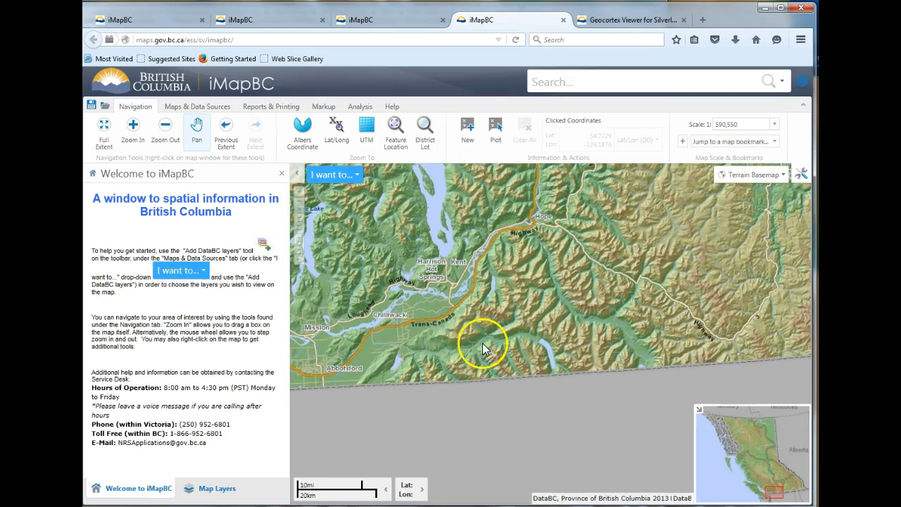
mouse_move(558, 373)
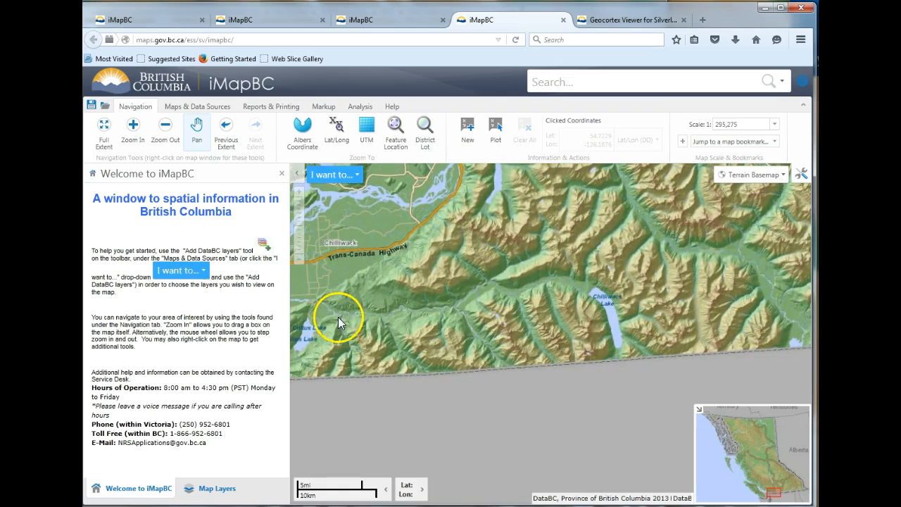
mouse_move(446, 324)
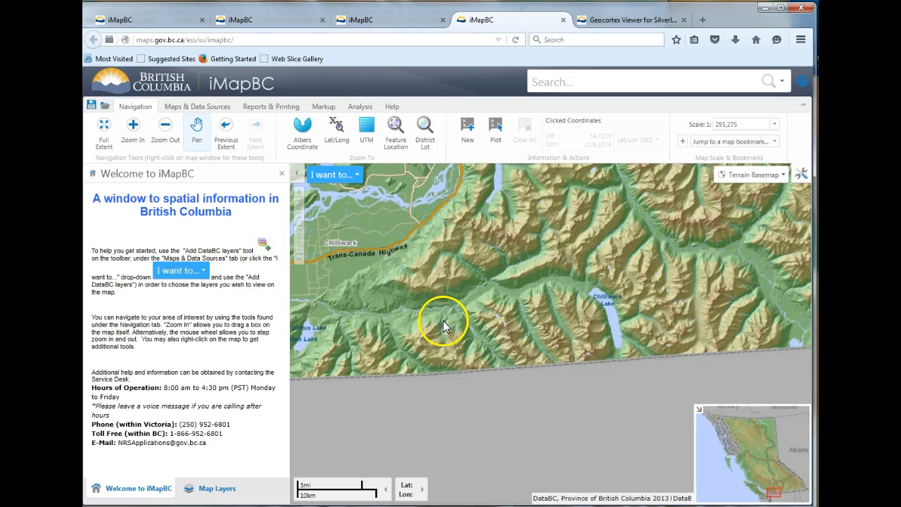
mouse_move(354, 318)
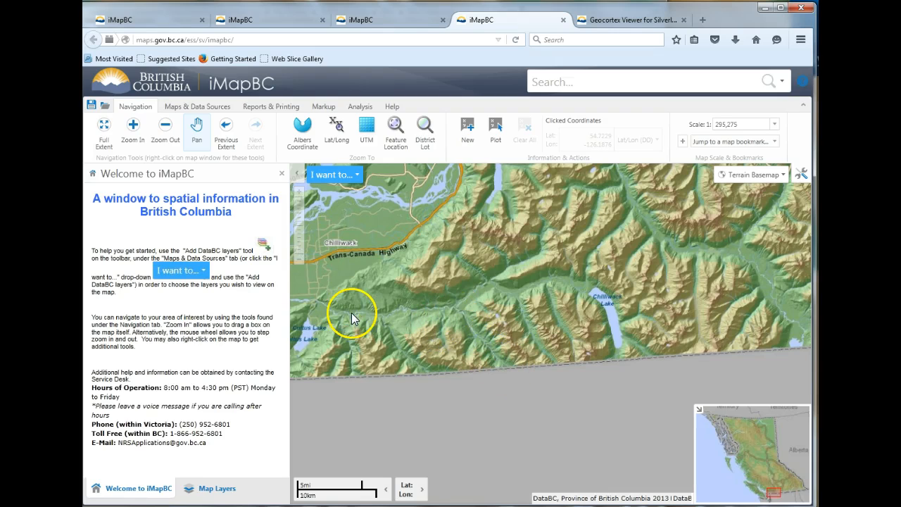
mouse_move(461, 303)
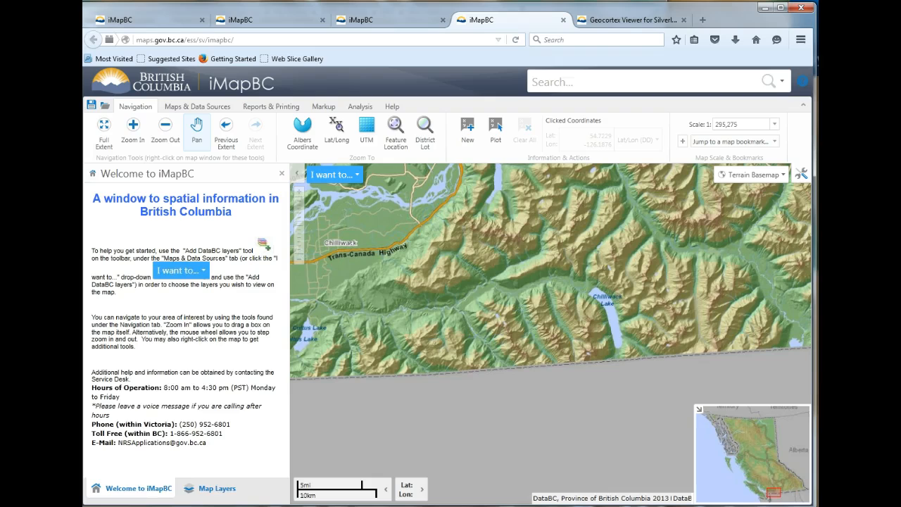
mouse_move(206, 498)
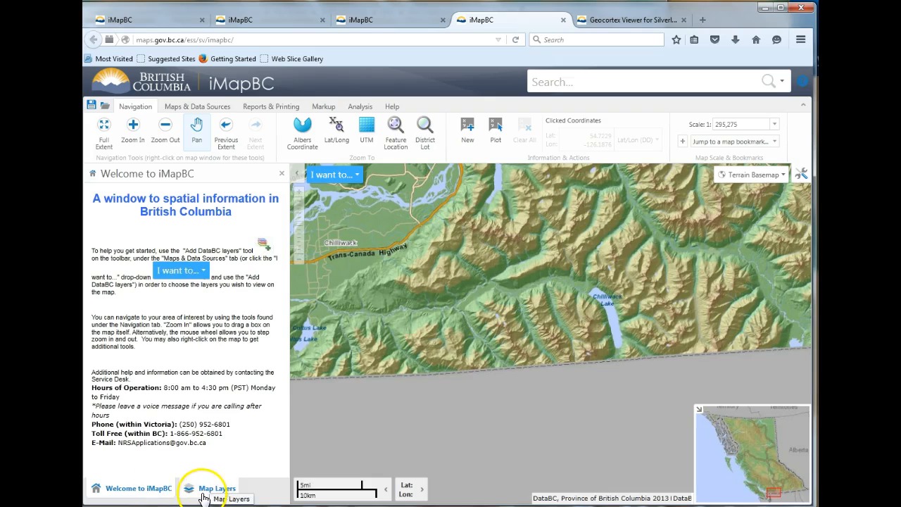
- Add Geological Bedrock from the DataBC catalog's Geology and Soils category to the map
click(211, 488)
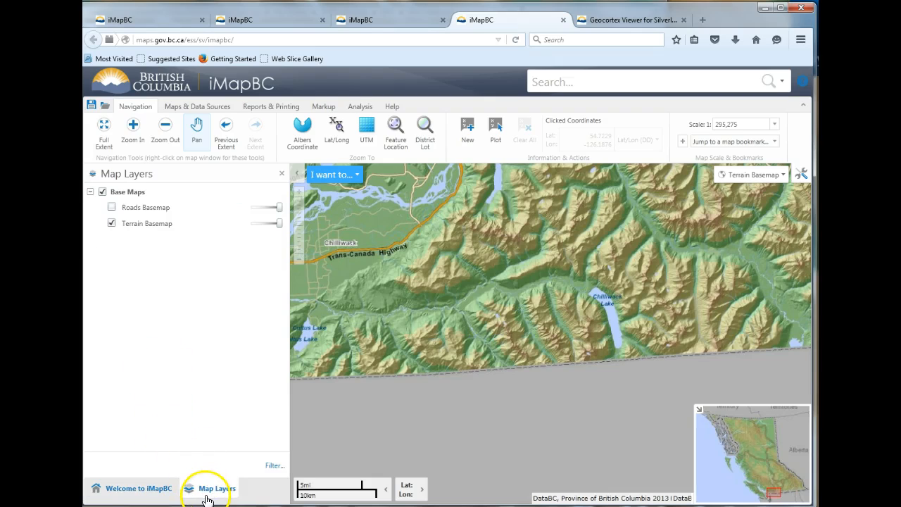
click(187, 106)
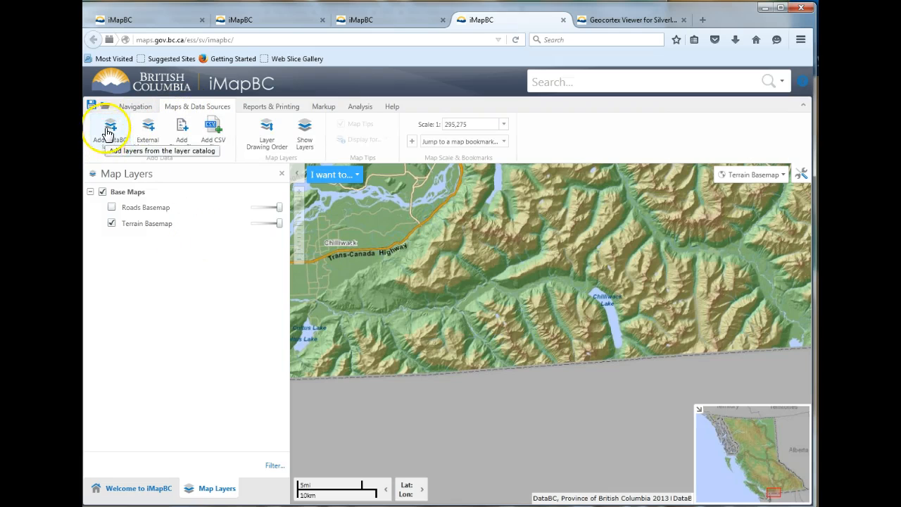
click(107, 129)
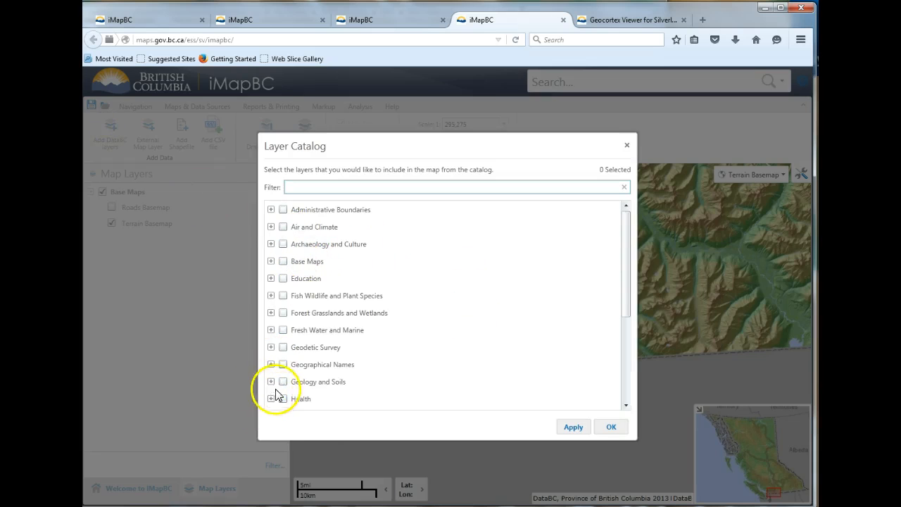
click(271, 382)
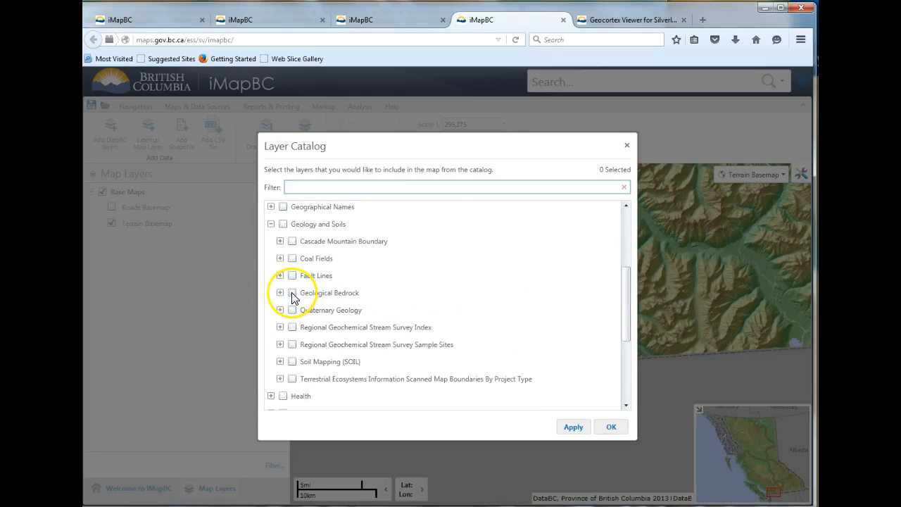
click(291, 293)
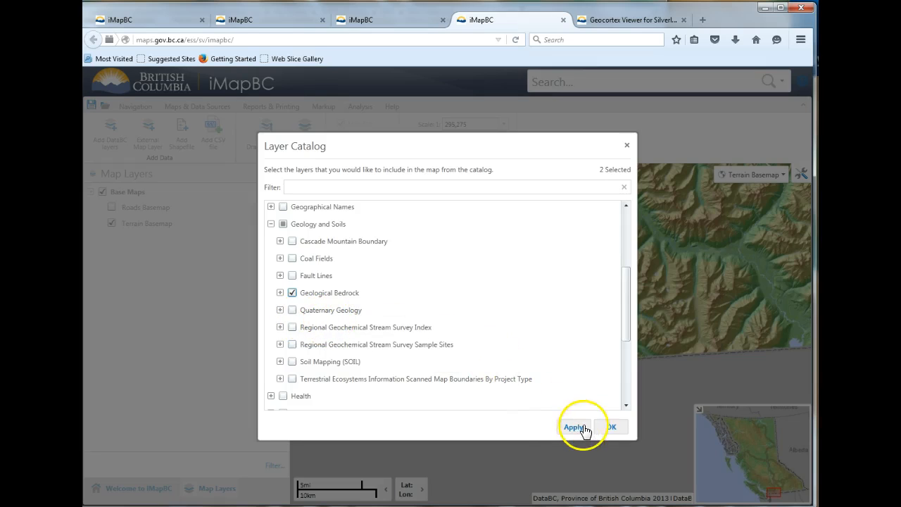
click(573, 427)
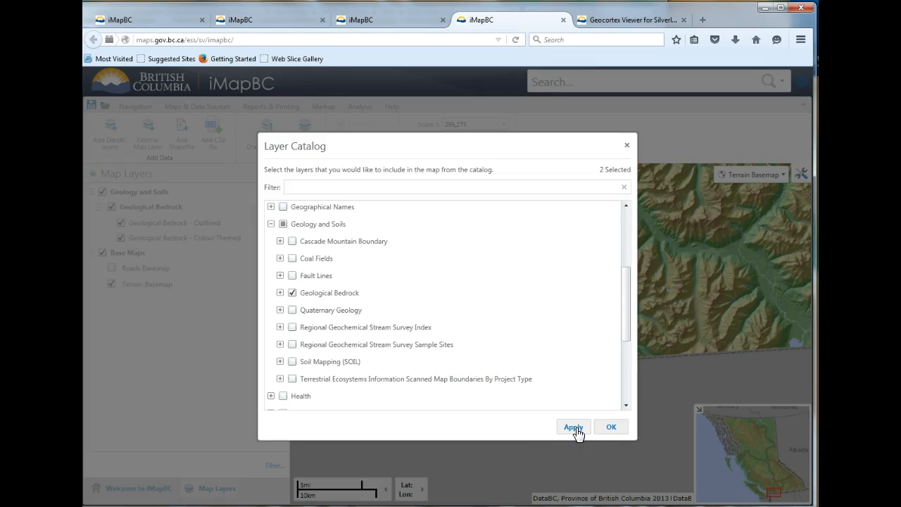
click(573, 427)
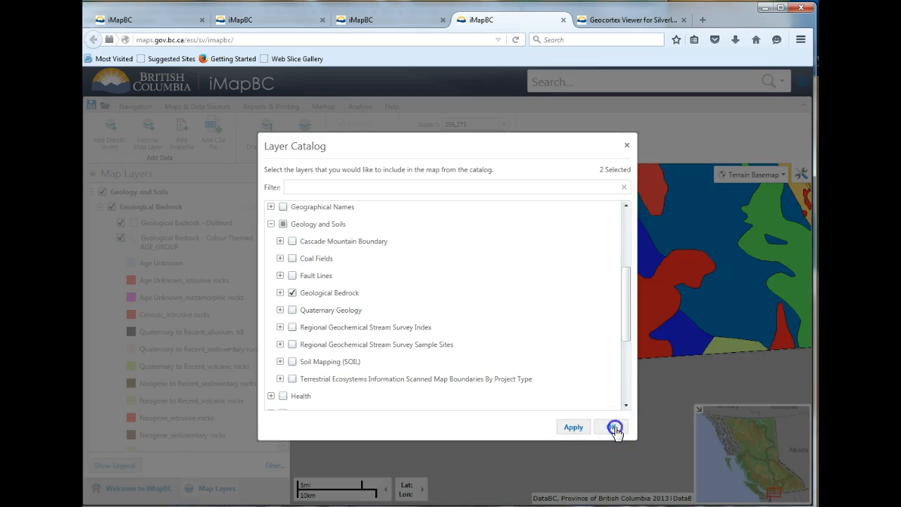
click(613, 426)
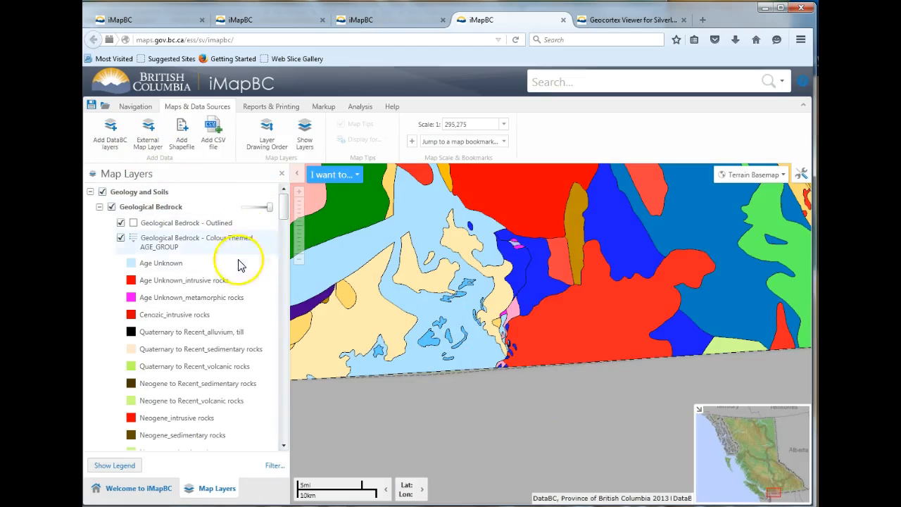
mouse_move(561, 317)
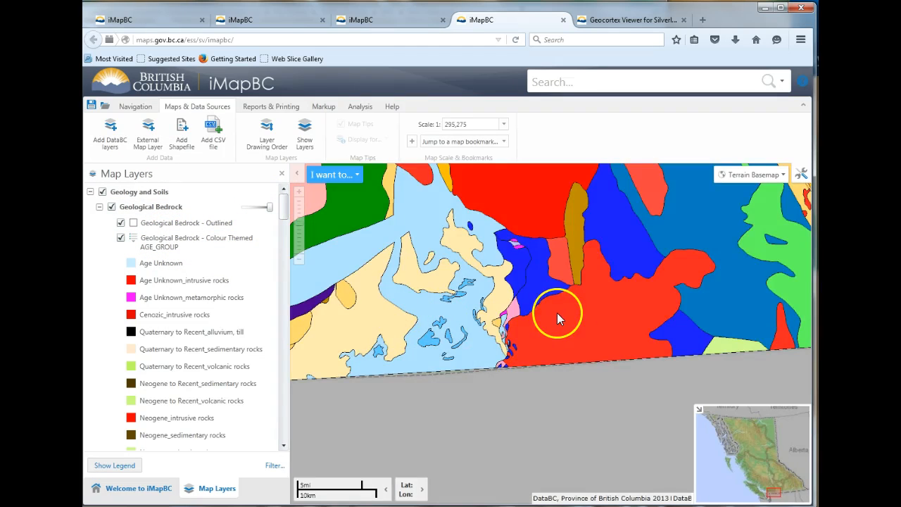
- Zoom out, then double-click to zoom back in on the Chilliwack area
scroll(down, 3)
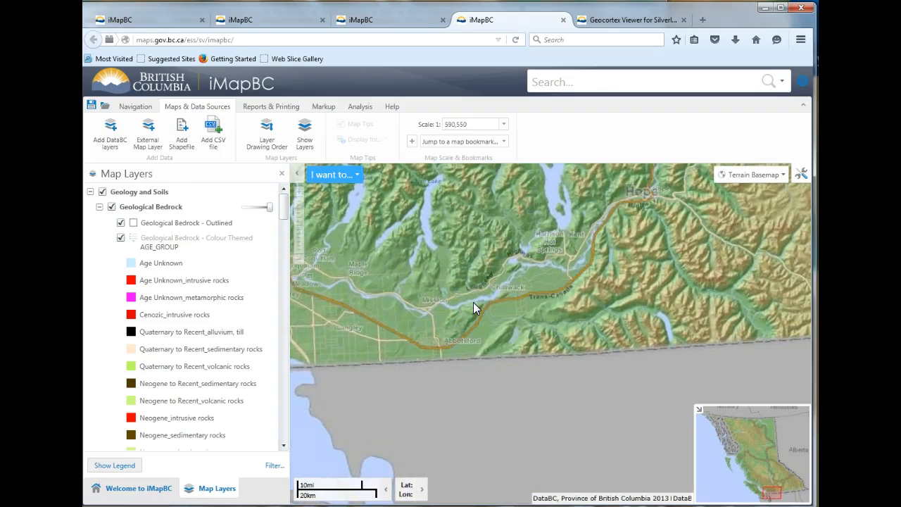
double_click(588, 310)
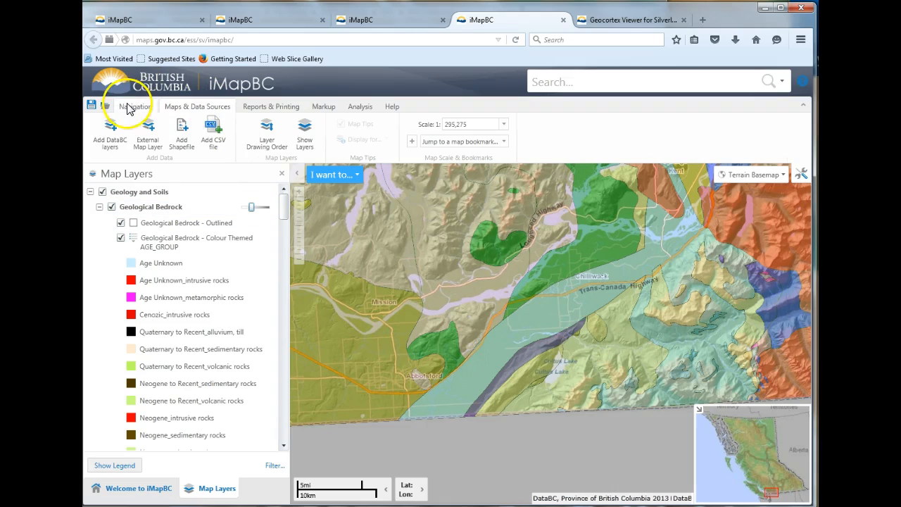
click(135, 106)
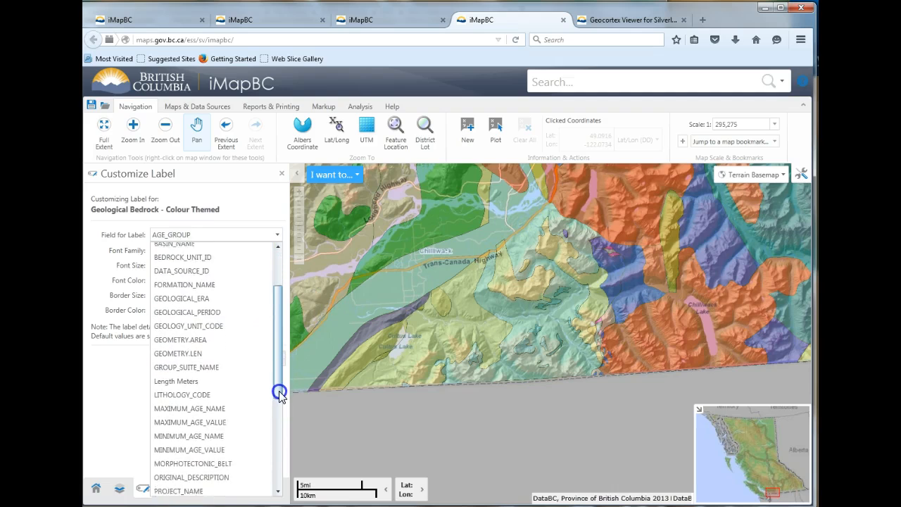
- Set the Geological Bedrock - Colour Themed label field to ROCK_CLASS and confirm
scroll(down, 3)
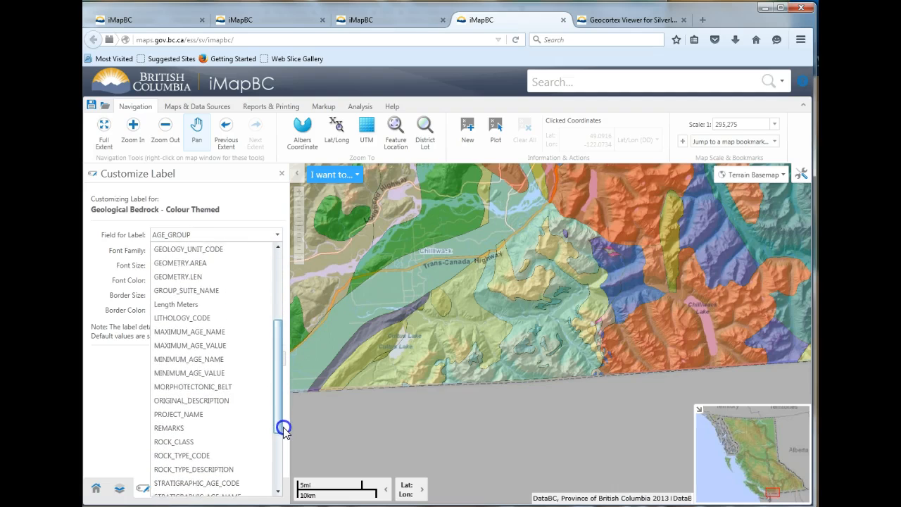
scroll(down, 3)
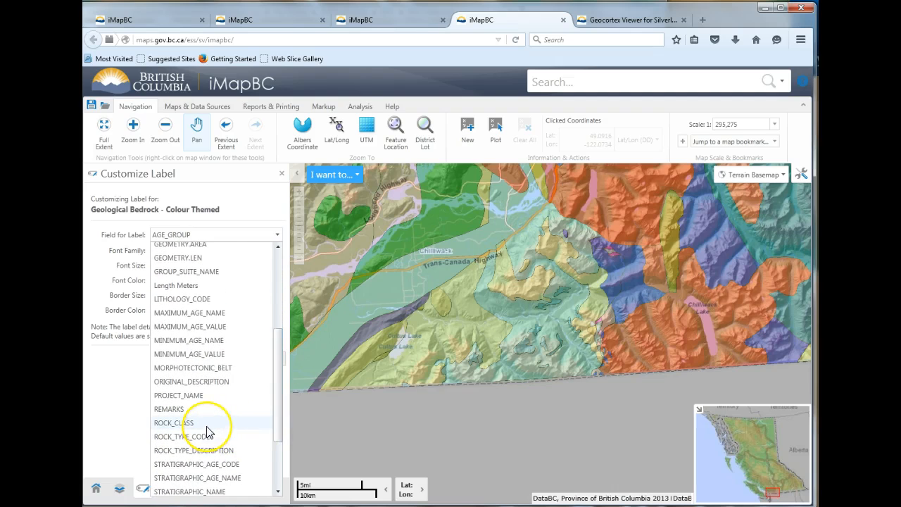
click(172, 422)
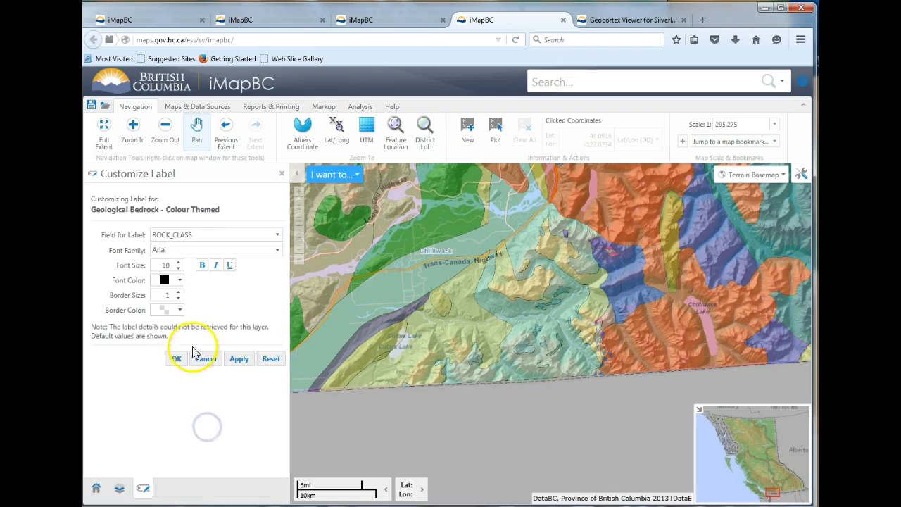
click(177, 358)
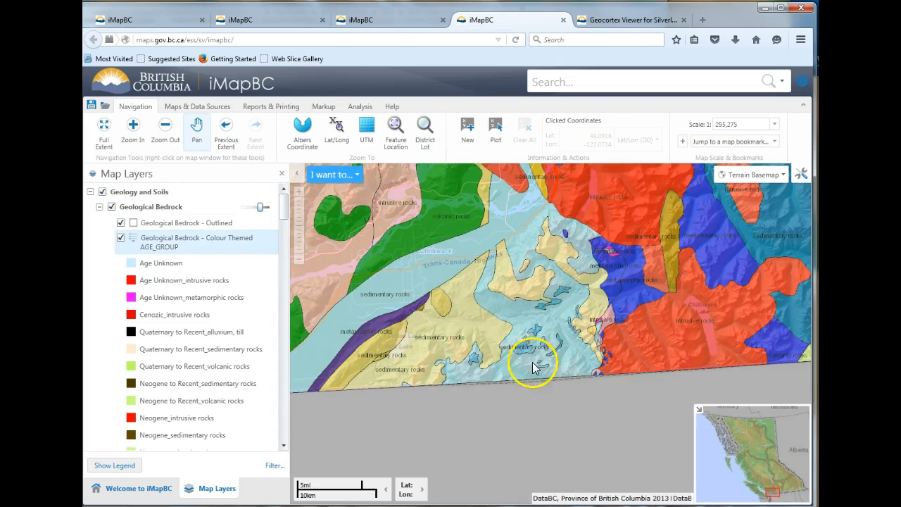
- Pan the map around Chilliwack and make the bedrock layer partly see-through
drag(532, 366, 384, 303)
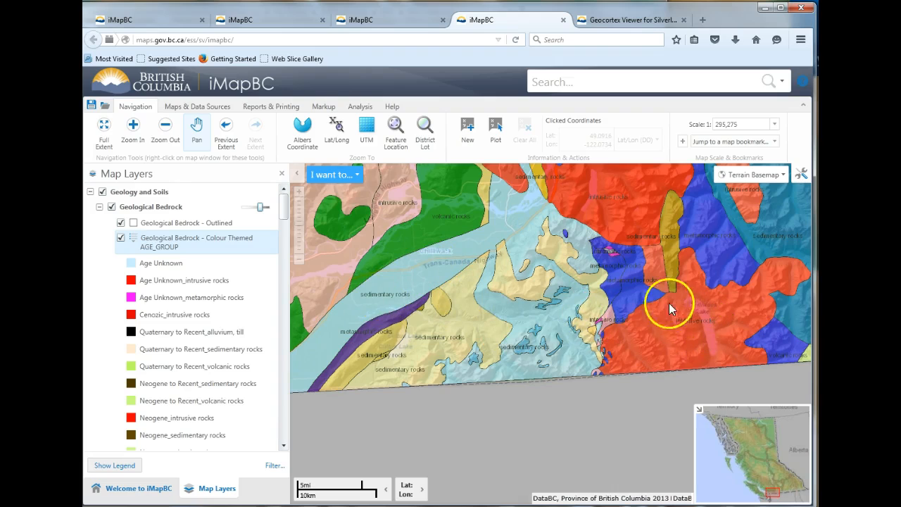
mouse_move(655, 293)
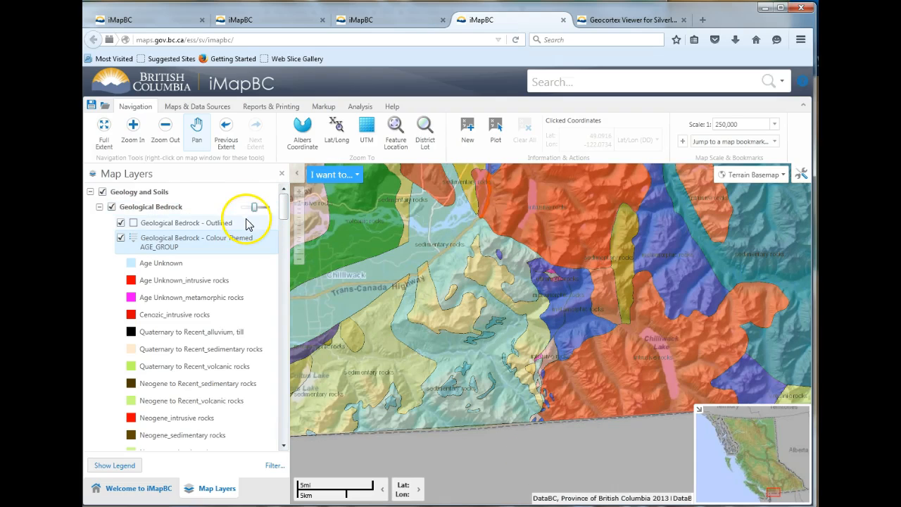
drag(248, 206, 254, 207)
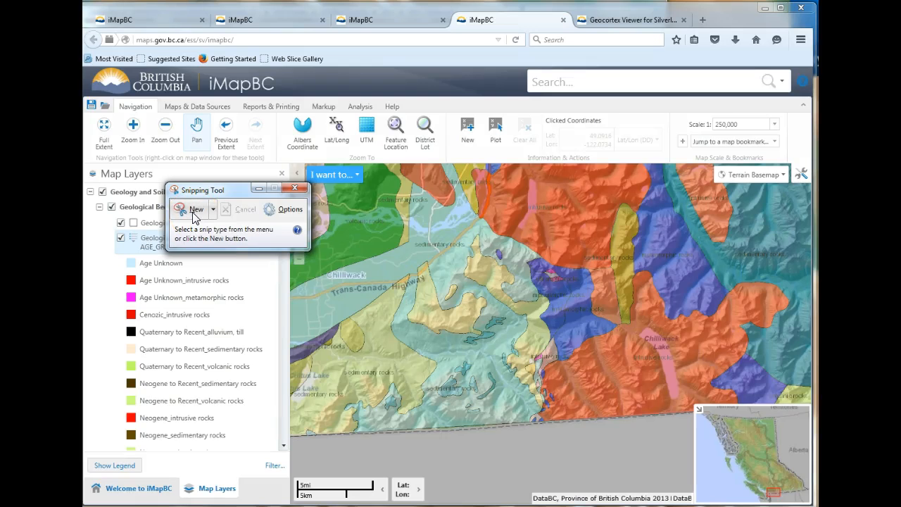
click(190, 209)
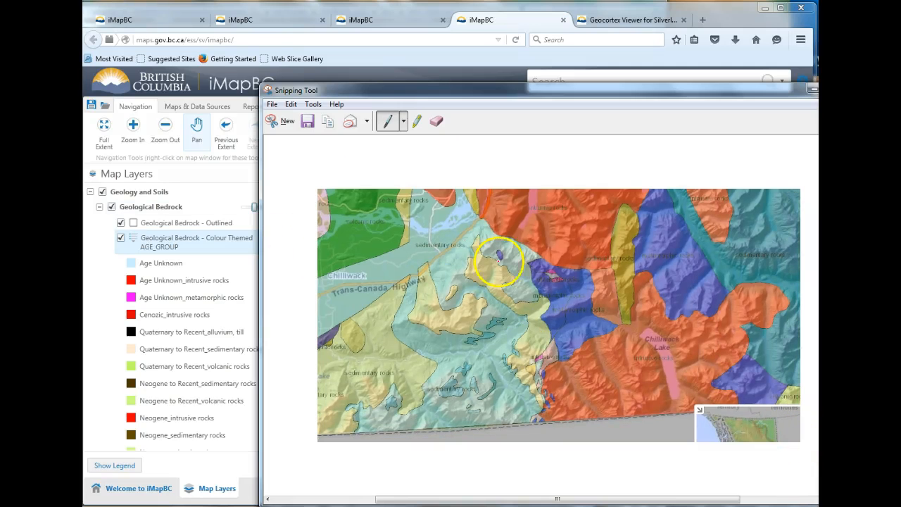
- Close the captured snip and discard it without saving
click(282, 121)
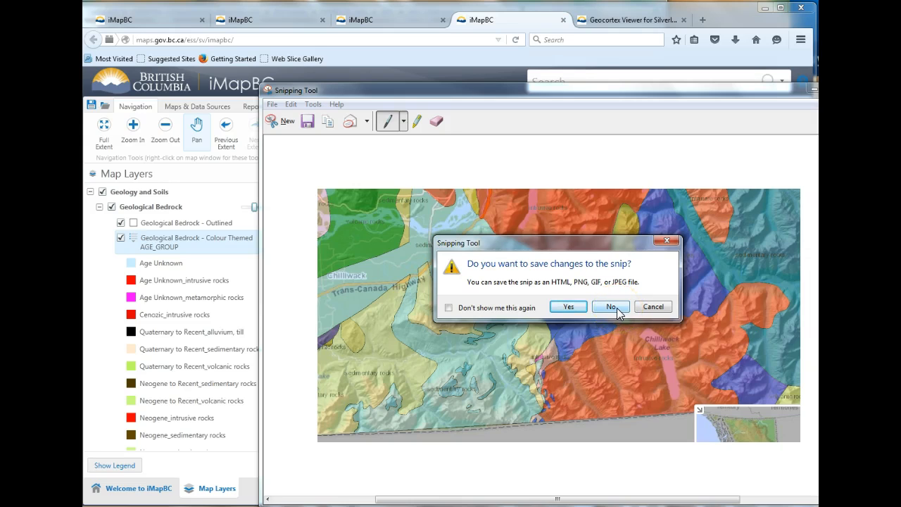
click(611, 306)
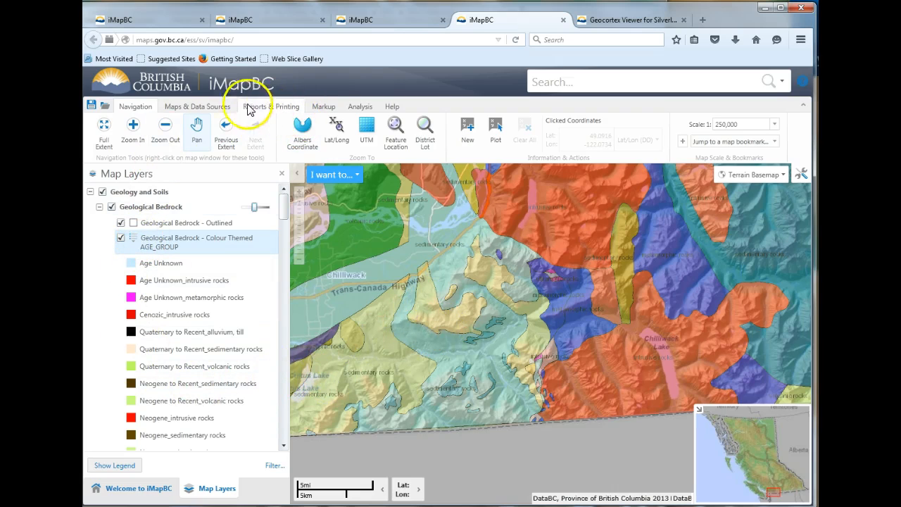
- Select the Location Information Rectangle identify tool on the Analysis tab
click(360, 107)
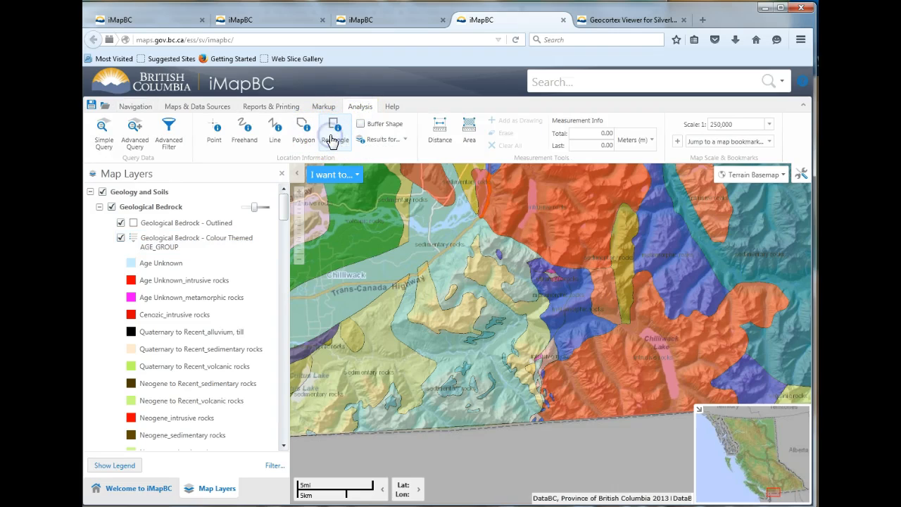
click(334, 129)
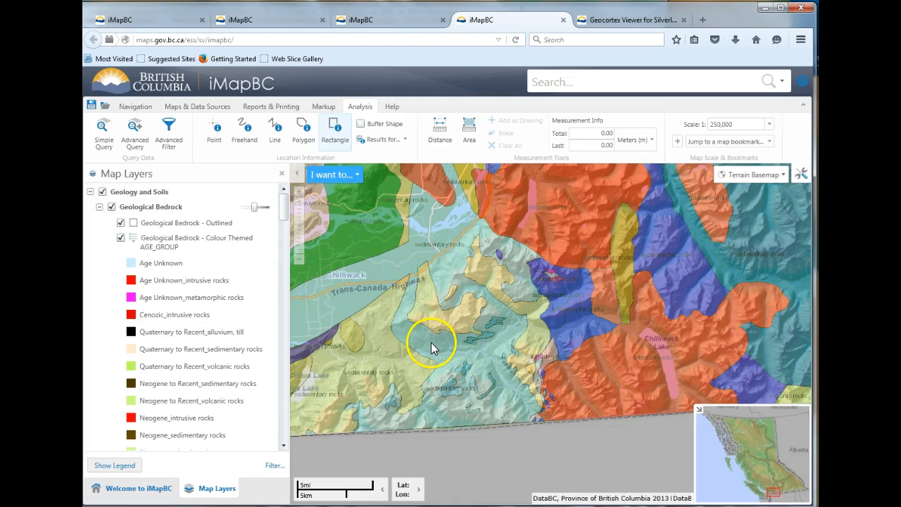
mouse_move(660, 363)
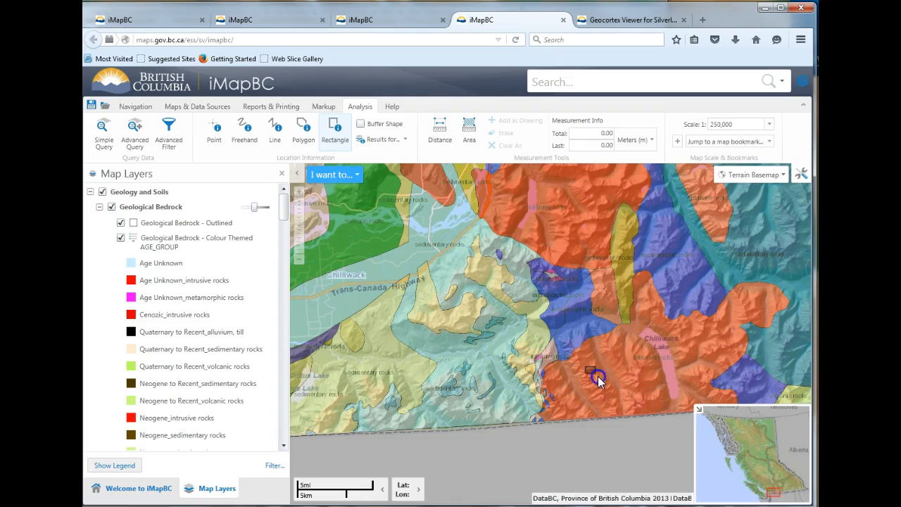
- Identify the orange polygon south of Chilliwack Lake and browse its Oligocene - Chilliwack attributes
click(591, 376)
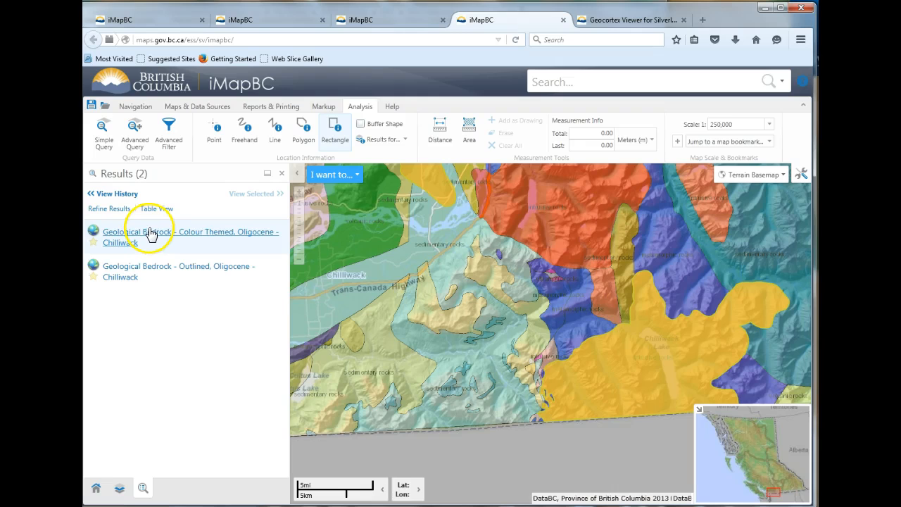
click(162, 237)
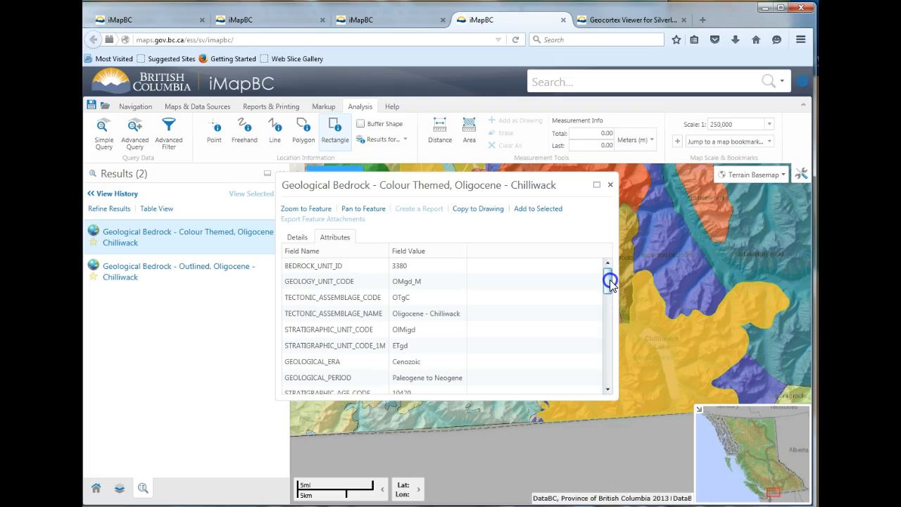
drag(609, 281, 609, 299)
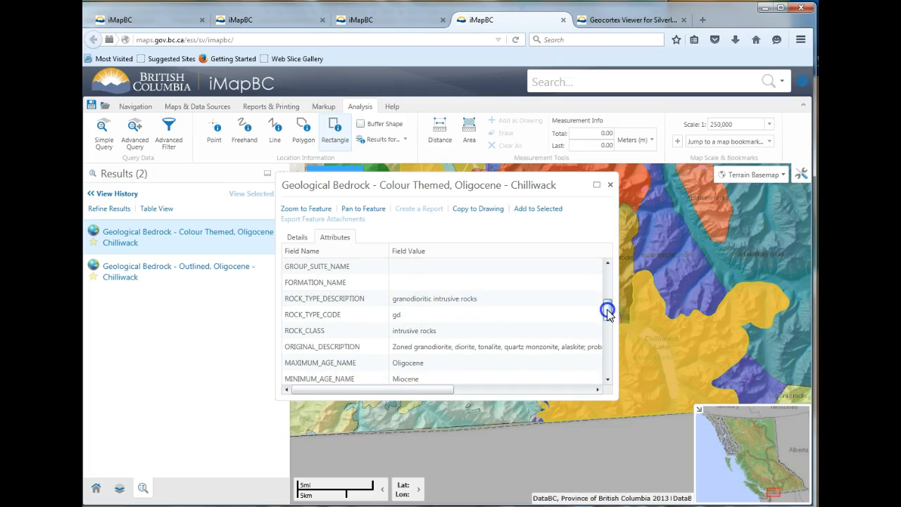
scroll(down, 3)
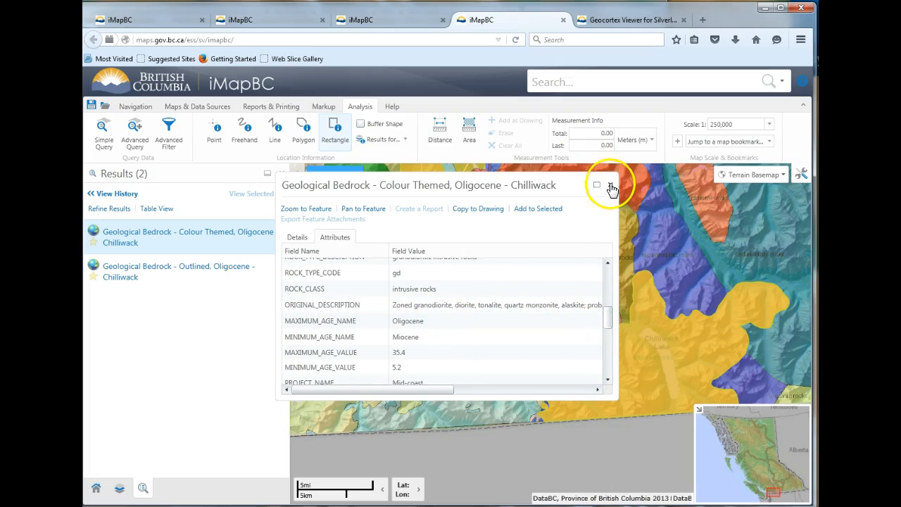
- Close the Oligocene window, identify the blue polygon, and browse its Metamorphics (undivided) attributes
click(596, 184)
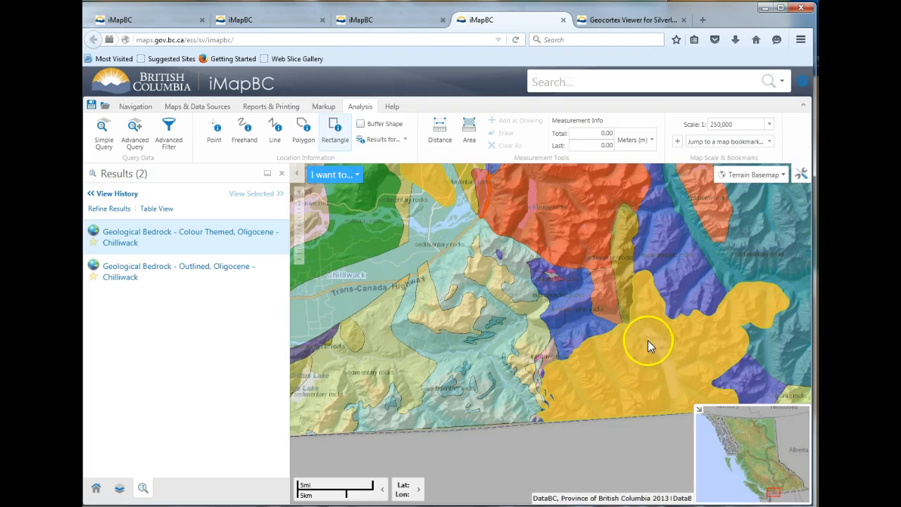
mouse_move(674, 396)
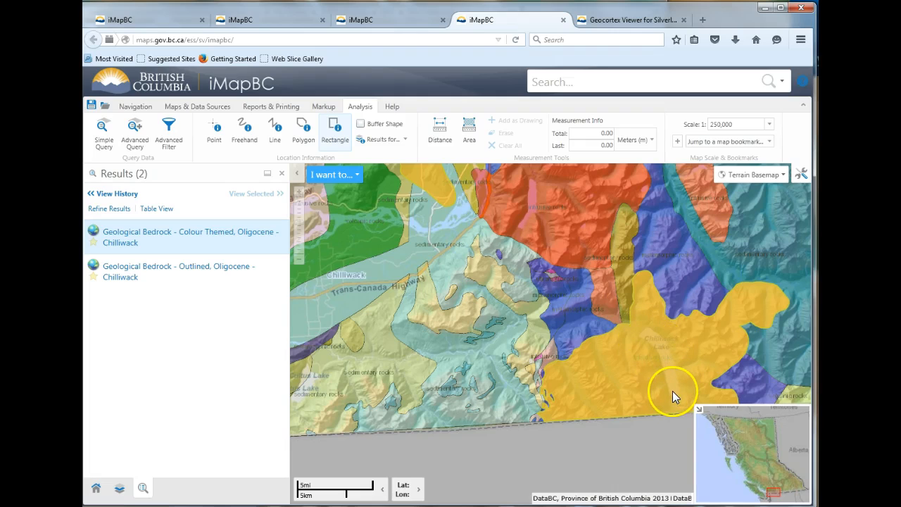
mouse_move(563, 313)
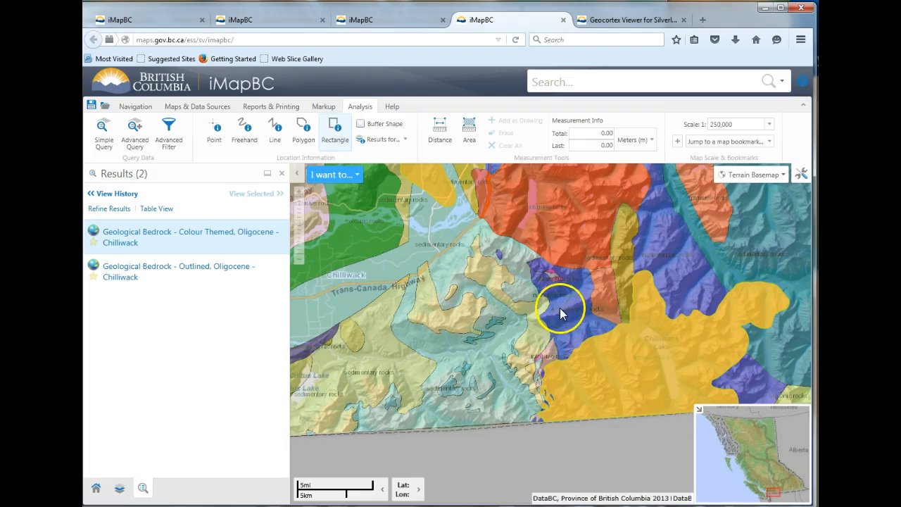
drag(560, 310, 584, 331)
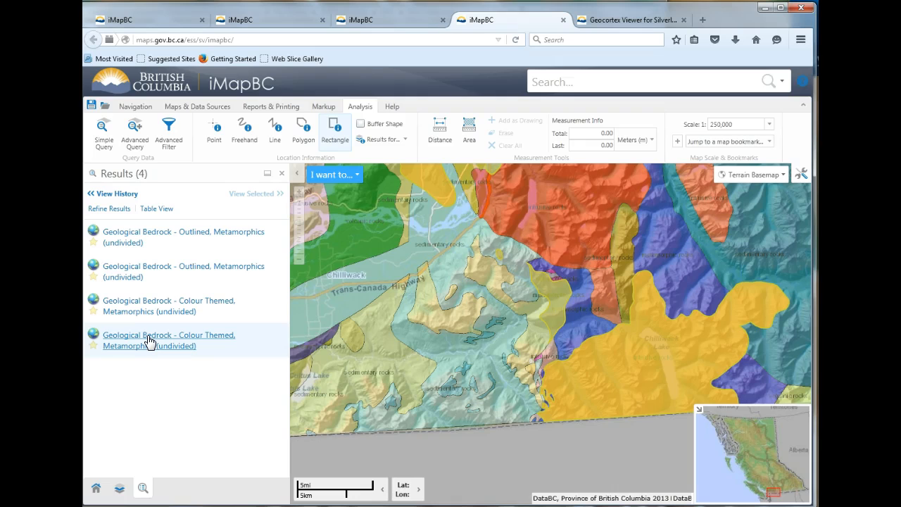
click(169, 340)
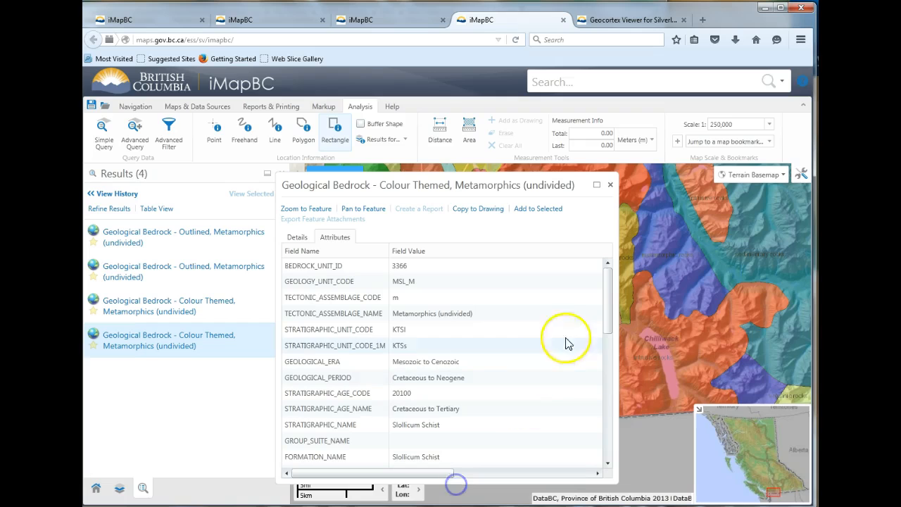
scroll(down, 3)
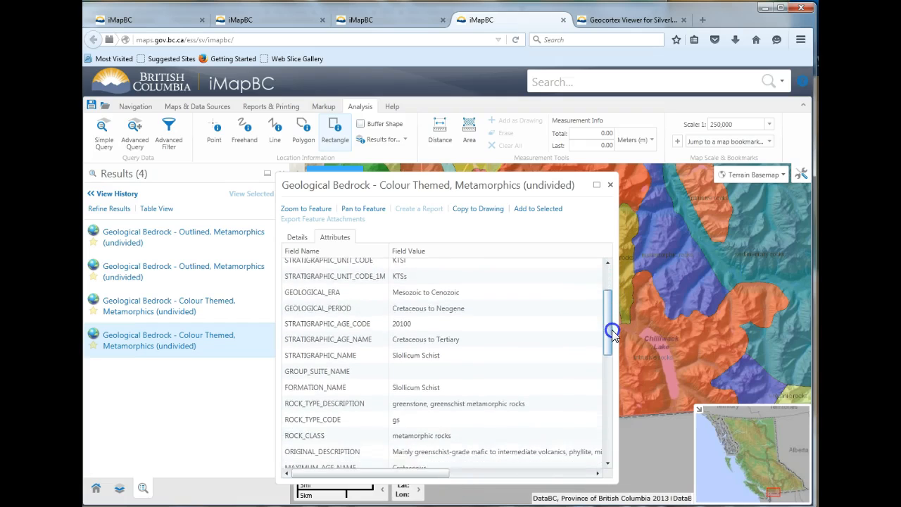
scroll(down, 3)
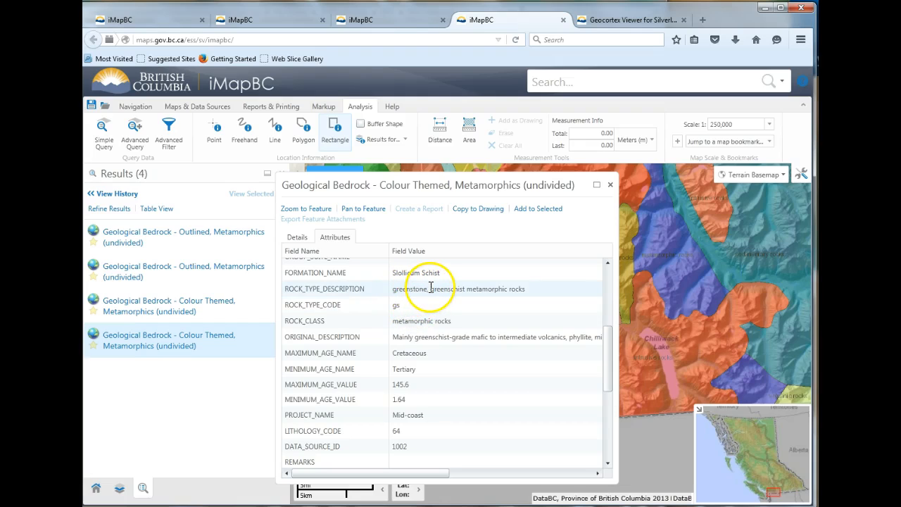
mouse_move(498, 299)
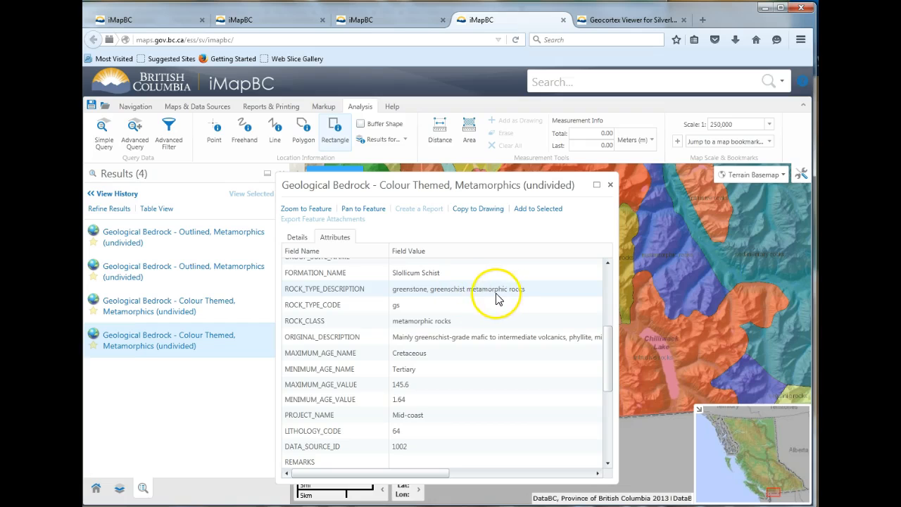
mouse_move(607, 192)
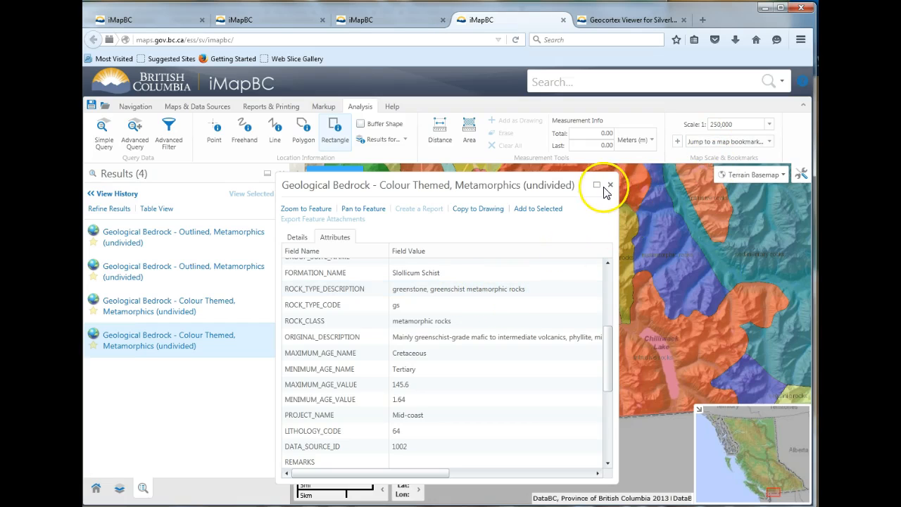
- Close the Metamorphics window, open the Colour Themed Cultus attributes, scroll them, then close
click(611, 185)
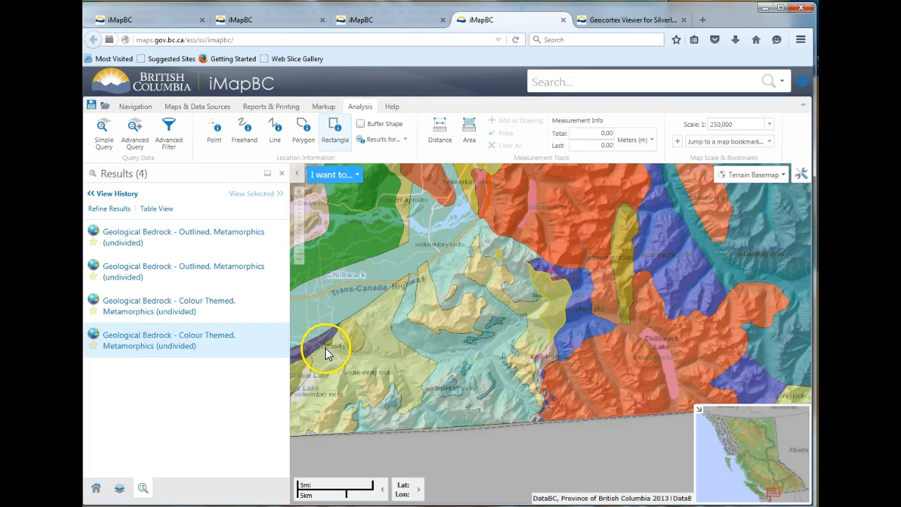
mouse_move(377, 354)
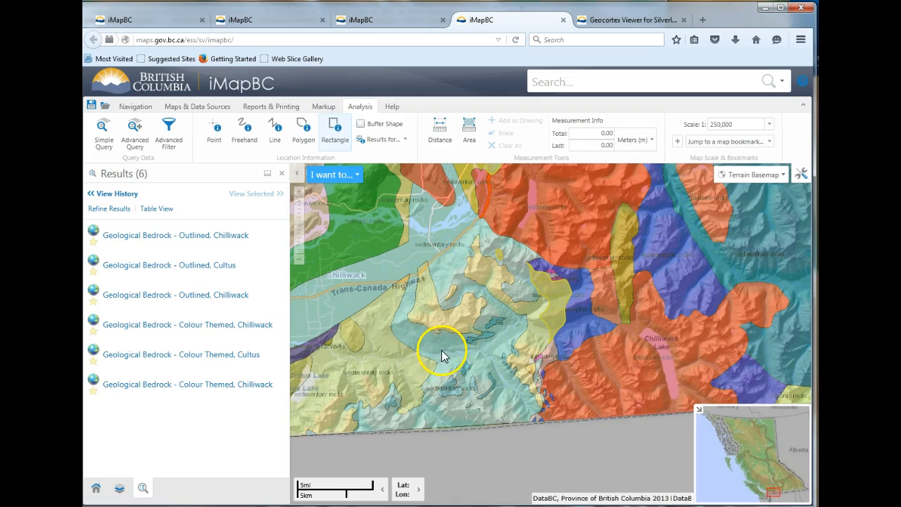
click(182, 354)
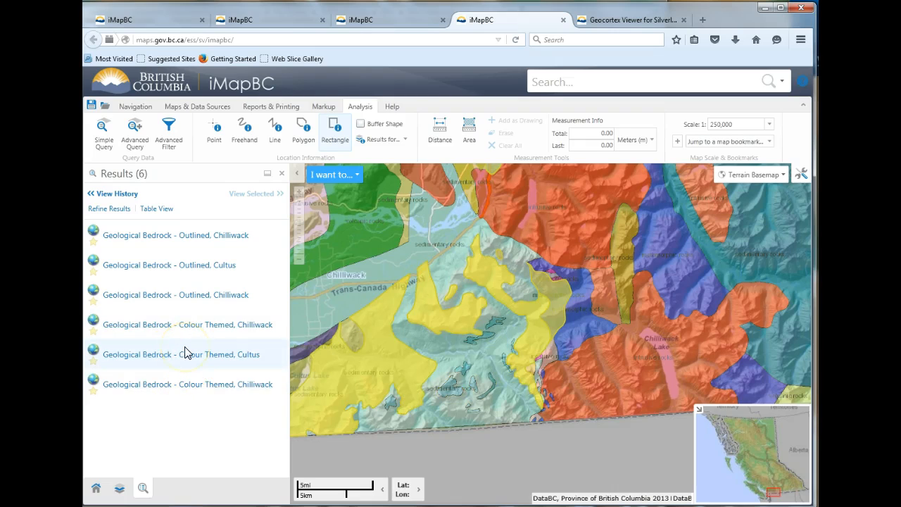
mouse_move(188, 358)
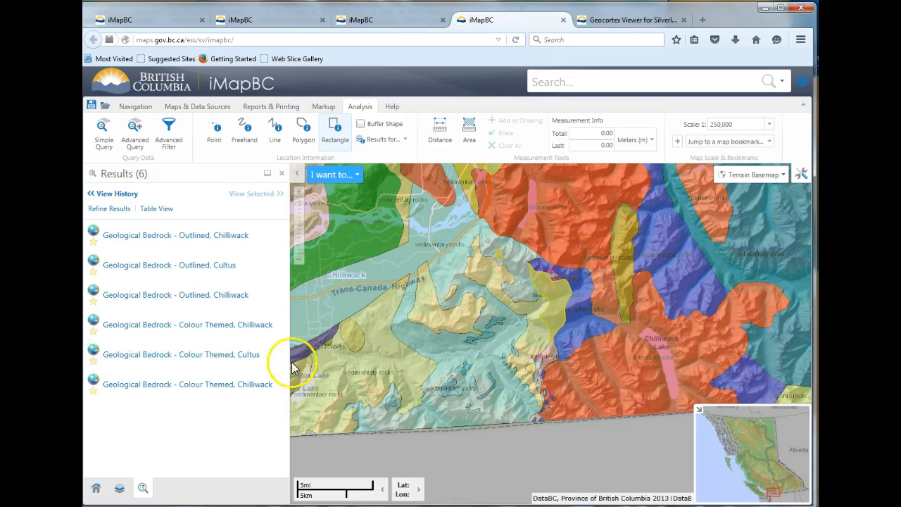
click(181, 354)
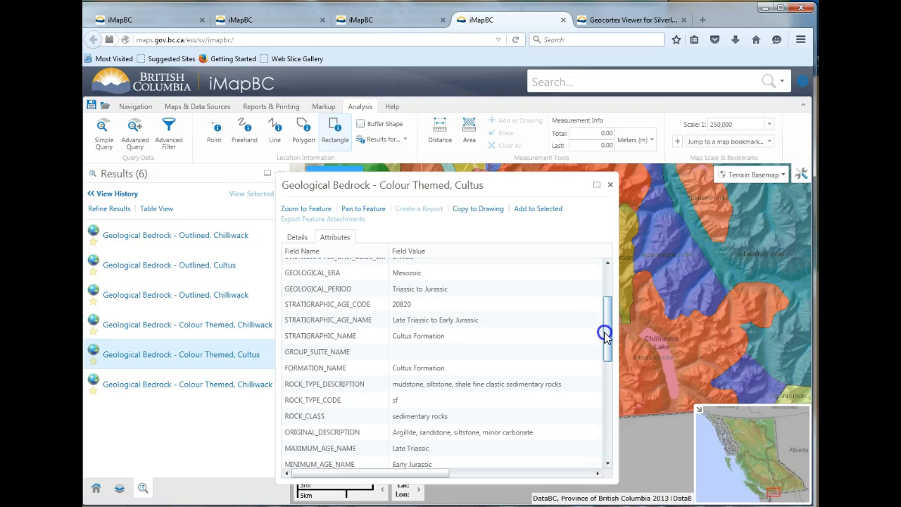
scroll(down, 3)
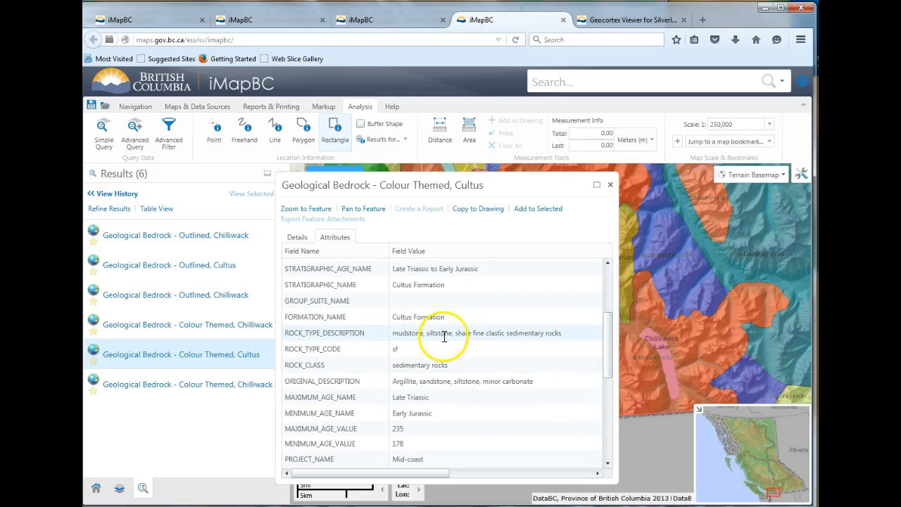
mouse_move(518, 332)
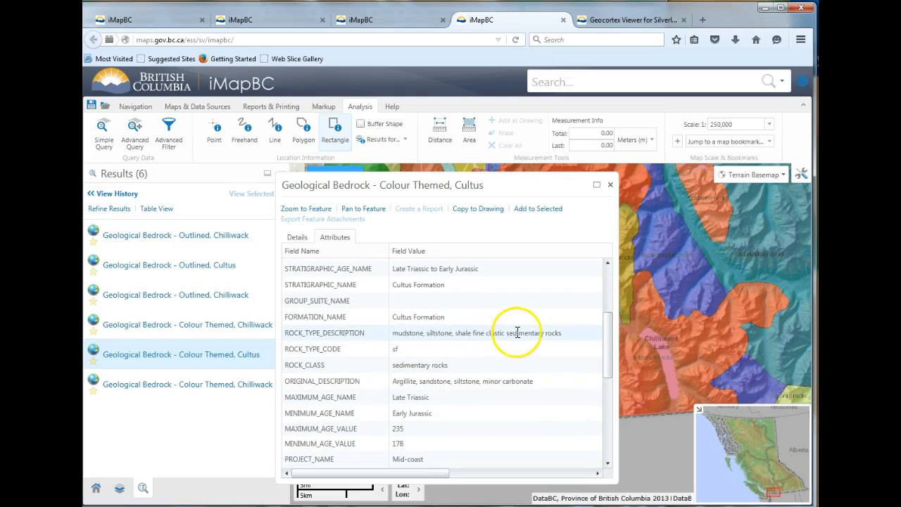
mouse_move(612, 184)
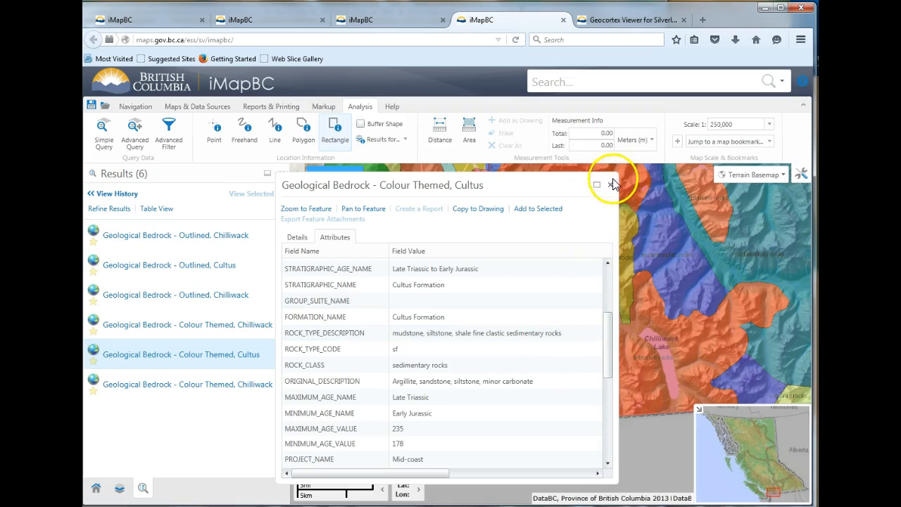
click(617, 185)
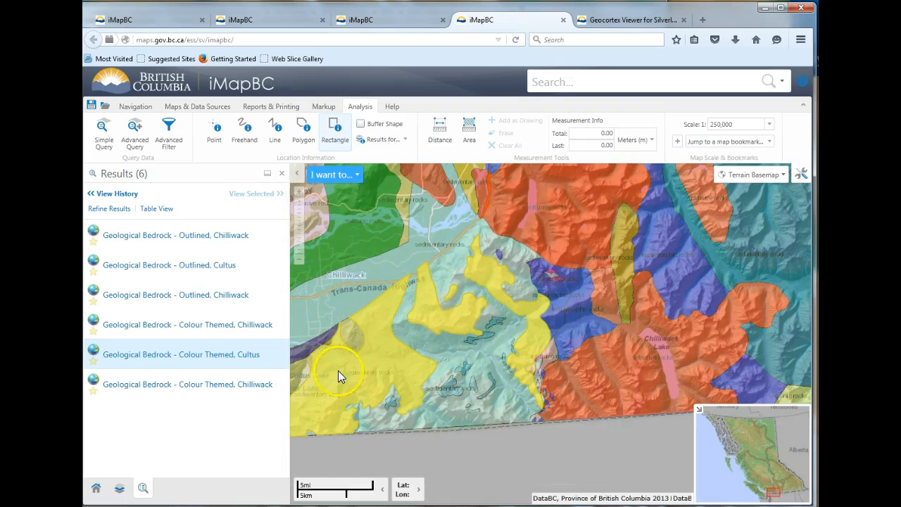